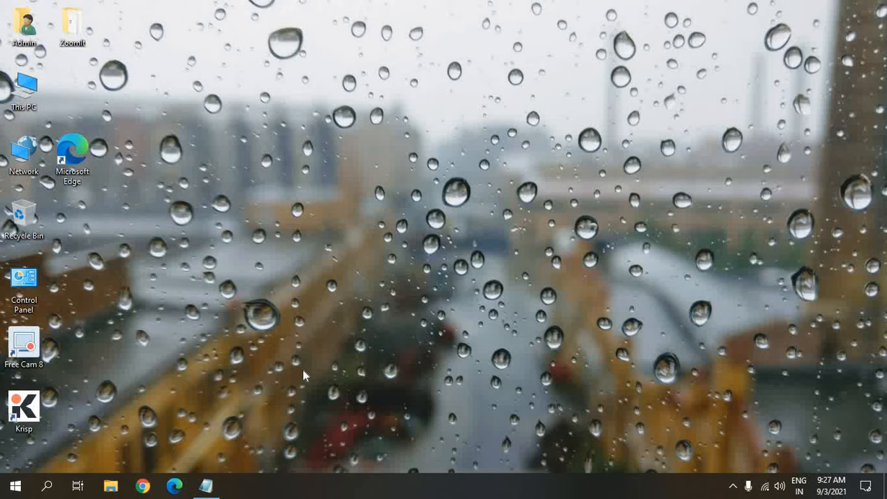
mouse_move(397, 334)
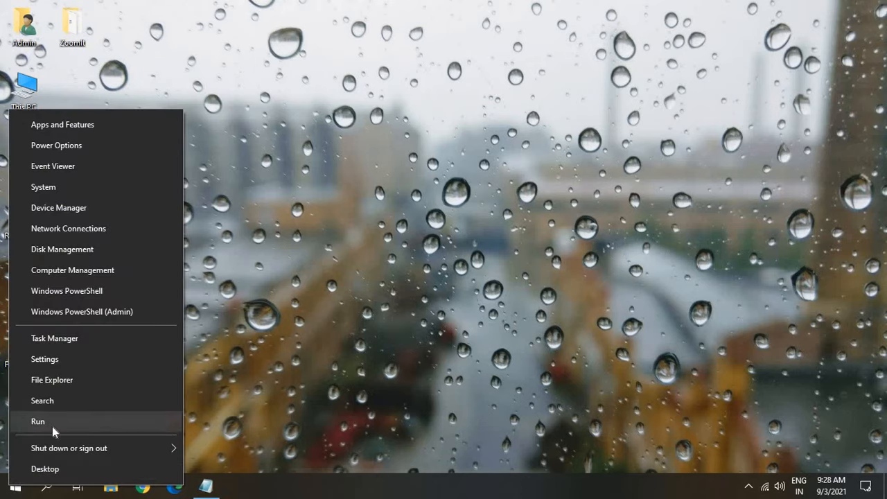
- Open the Run dialog and enter the command ncpa.cpl
left_click(37, 421)
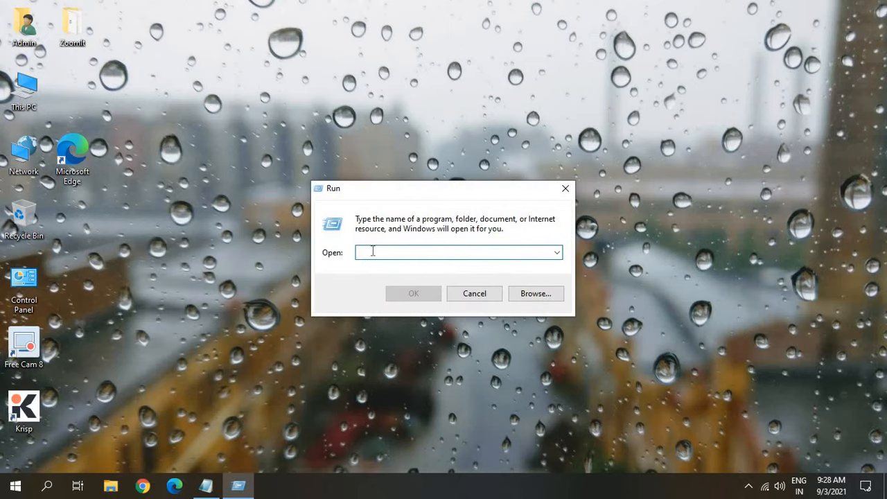
mouse_move(382, 252)
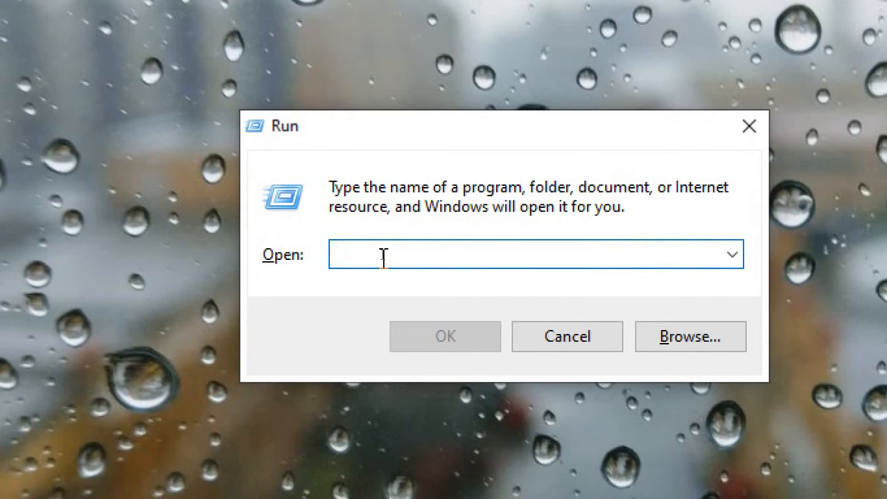
type("ncpa.")
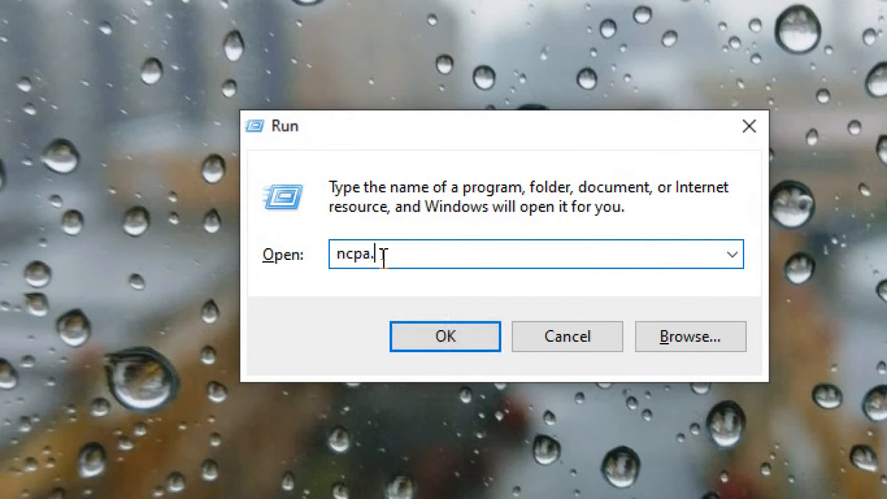
type("cpl")
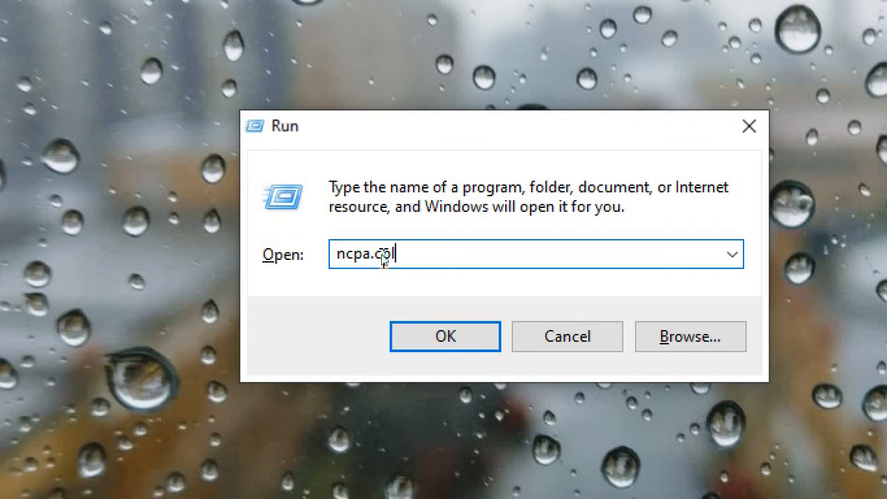
- Run ncpa.cpl to open Network Connections and select the Wi-Fi 3 adapter
left_click(445, 336)
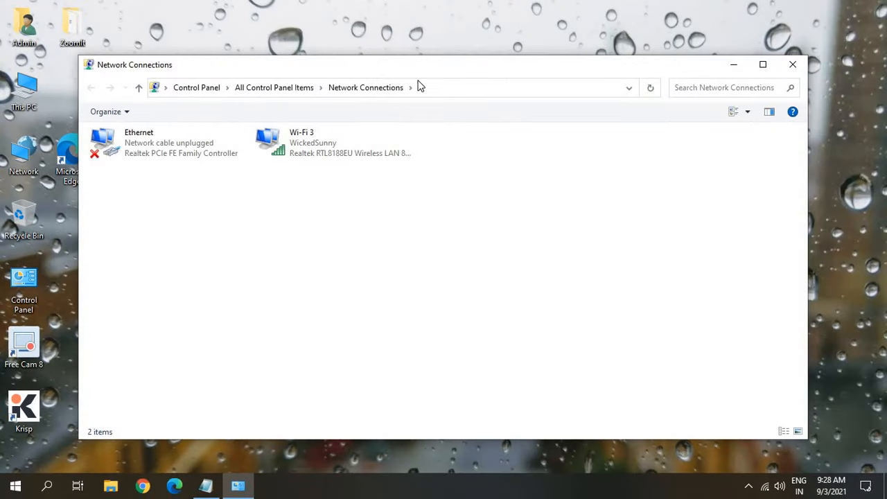
mouse_move(114, 75)
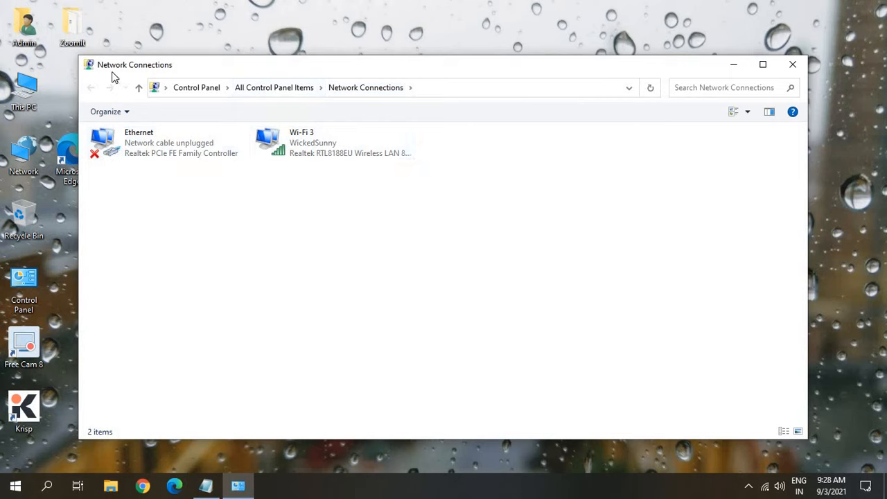
mouse_move(151, 104)
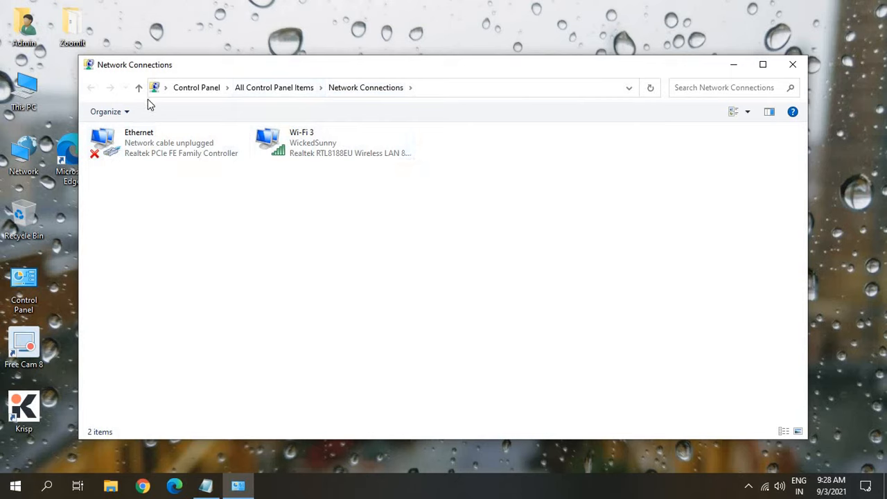
mouse_move(436, 96)
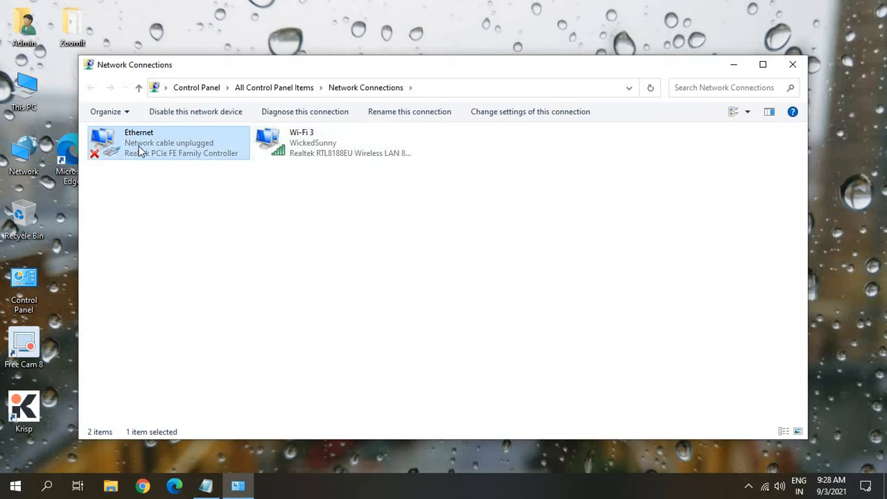
left_click(334, 143)
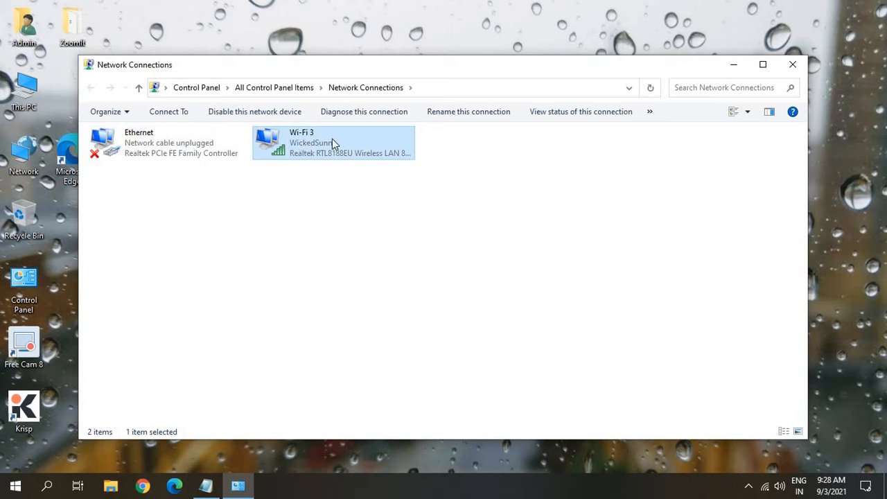
mouse_move(336, 147)
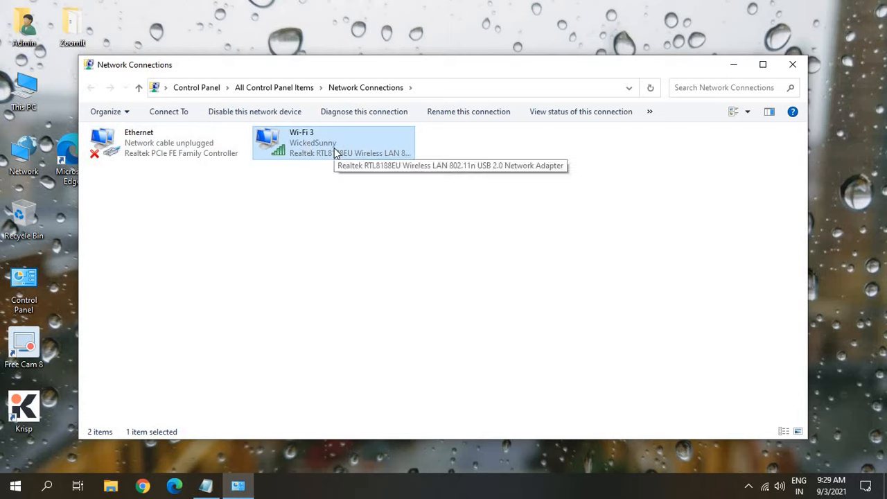
mouse_move(166, 153)
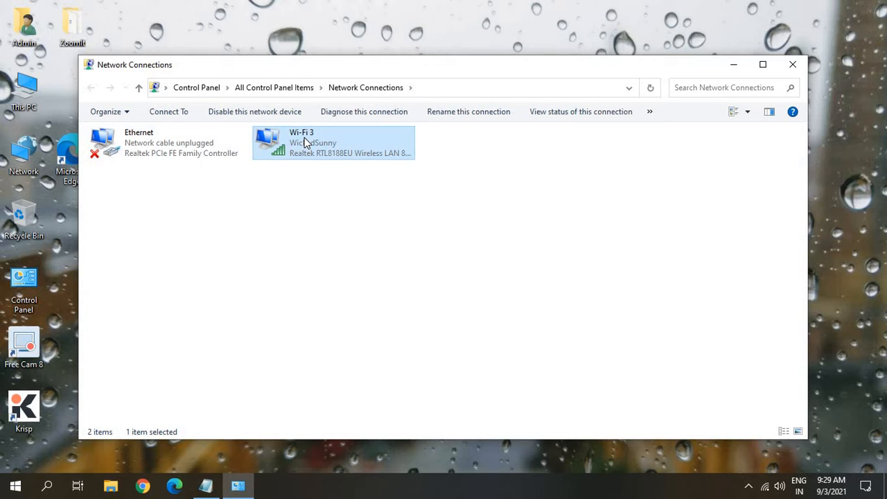
mouse_move(310, 151)
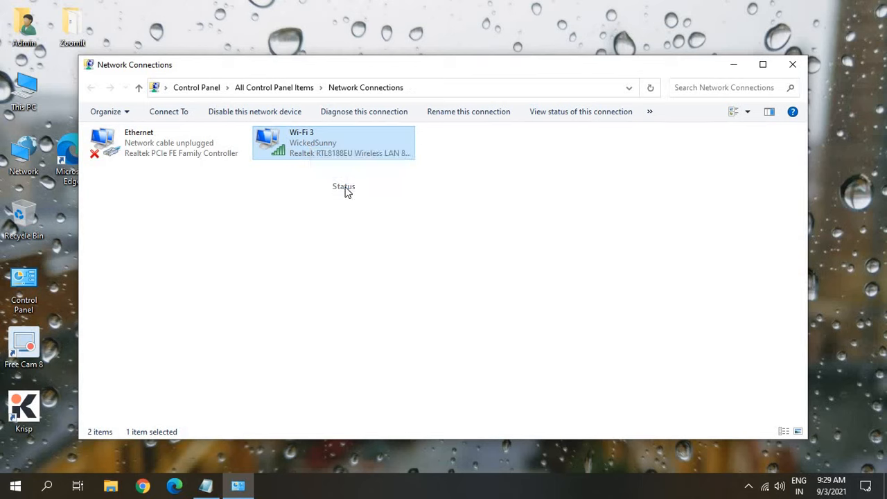
- Open the Wi-Fi 3 Status window for the WickedSunny connection
left_click(343, 186)
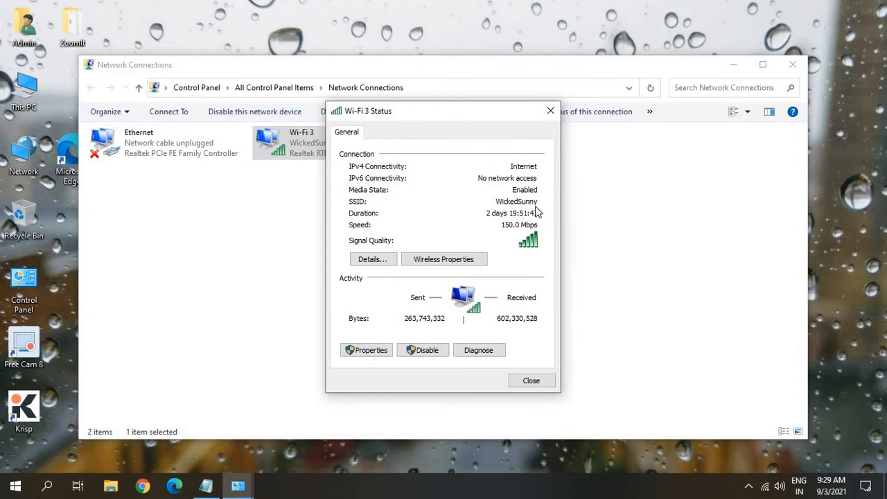
mouse_move(504, 208)
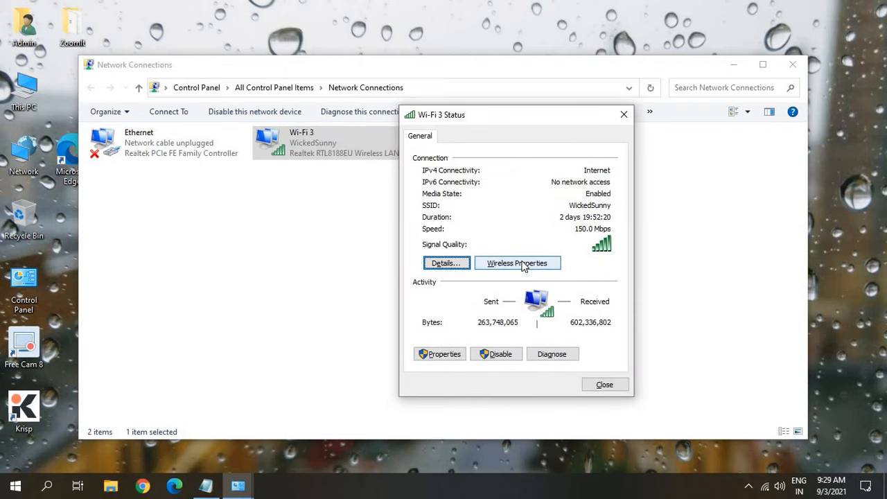
- Open Wireless Properties for the WickedSunny network from the Wi-Fi 3 Status window
left_click(517, 263)
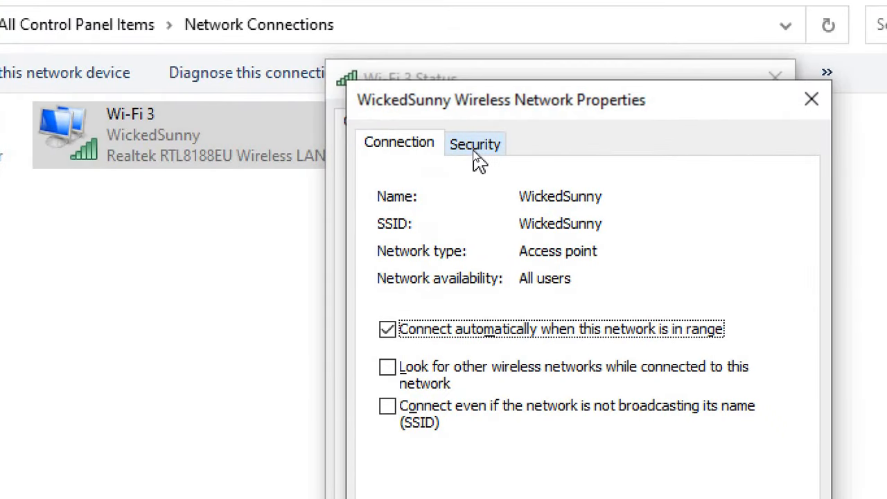
- Switch to the Security tab showing WPA2-Personal, AES, and the masked security key
left_click(475, 144)
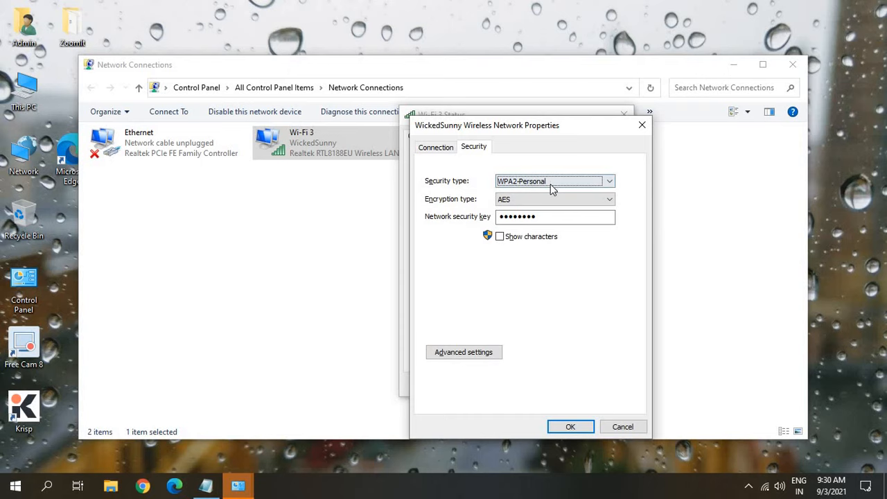
mouse_move(437, 225)
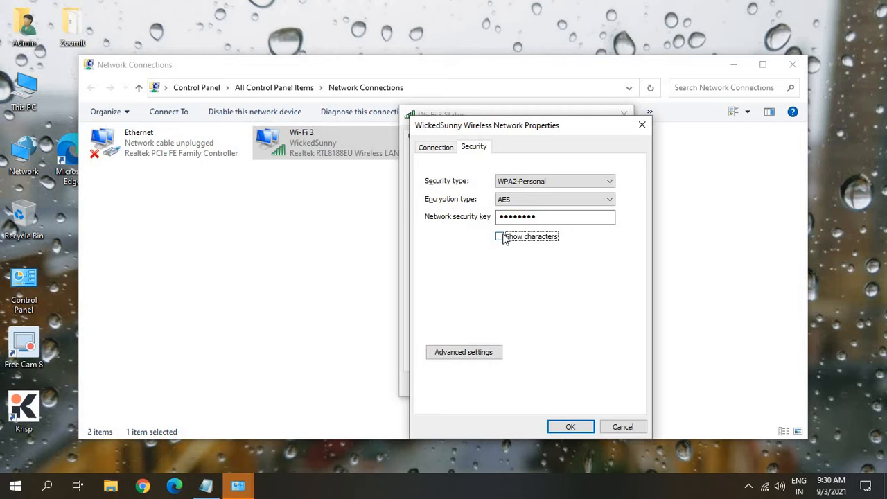
mouse_move(503, 240)
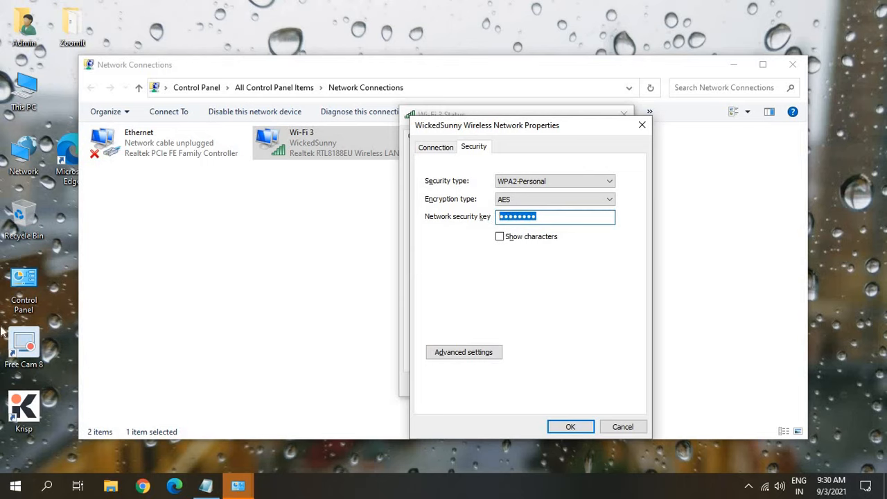
mouse_move(715, 275)
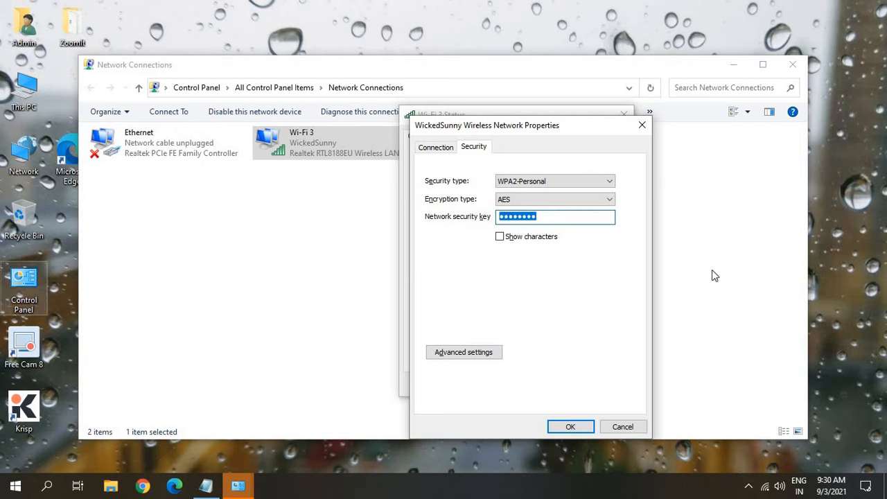
mouse_move(518, 281)
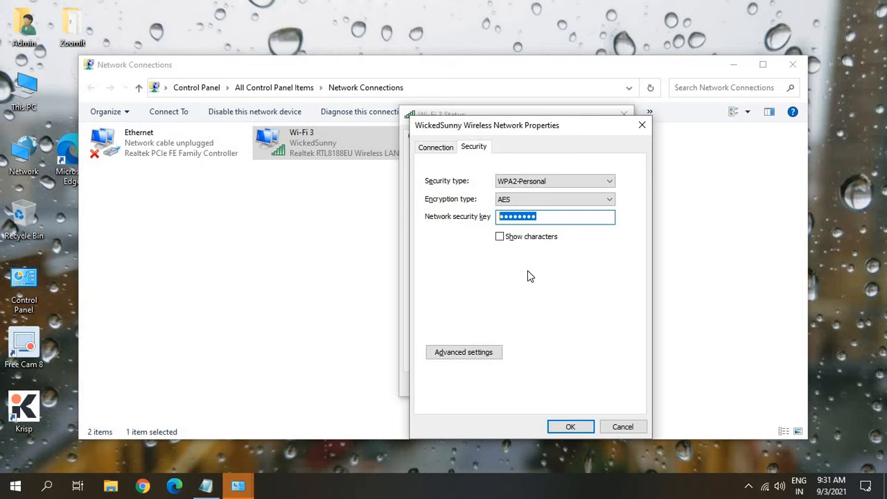
mouse_move(529, 287)
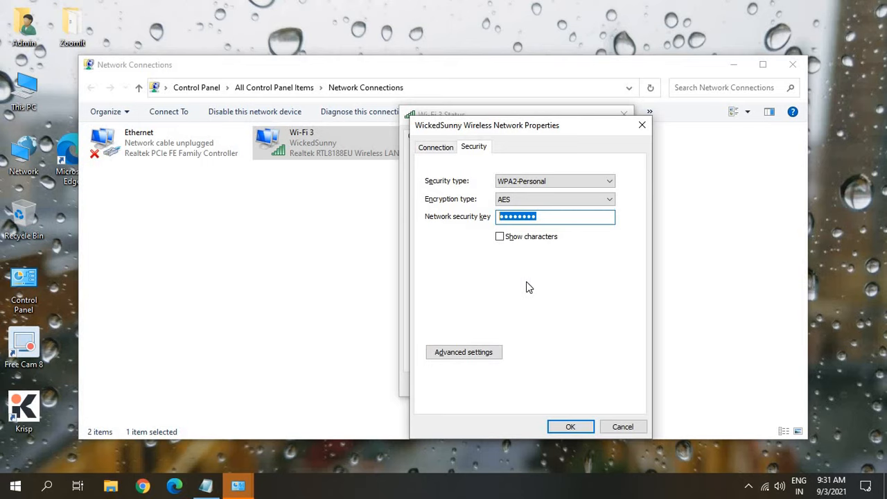
mouse_move(529, 282)
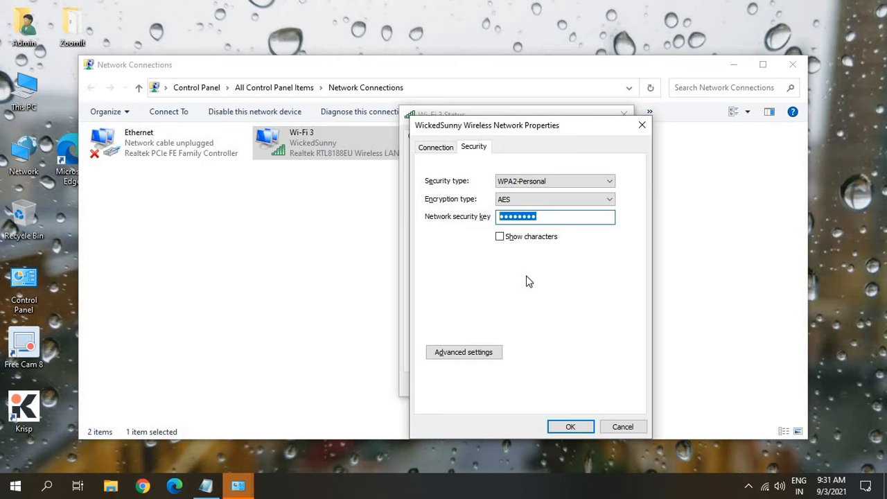
mouse_move(636, 401)
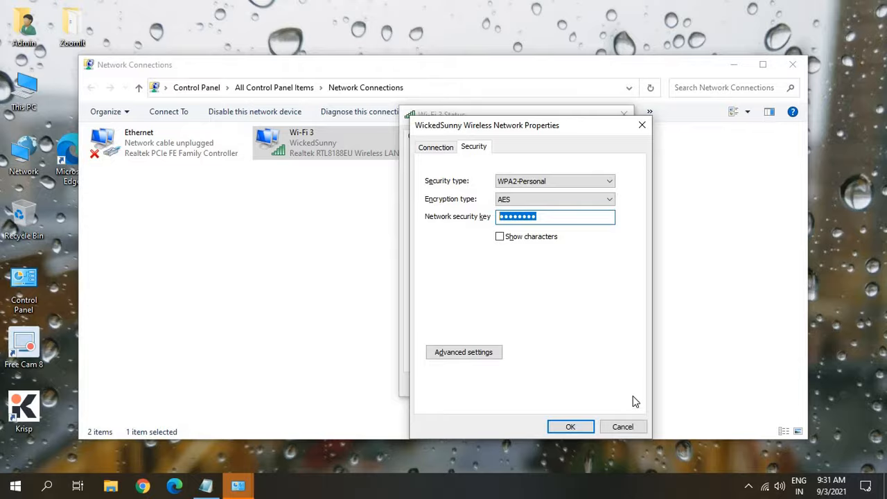